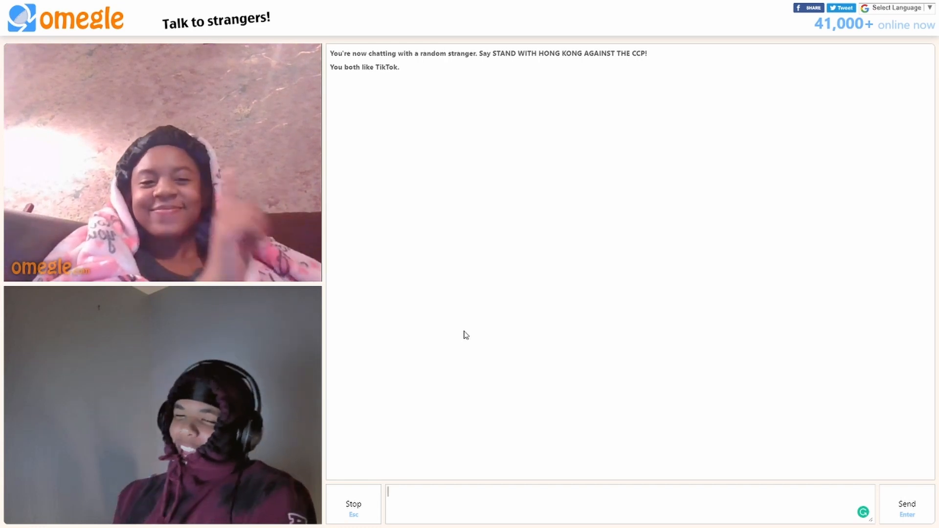
# Step: After the stranger disconnects, start a new chat to find another TikTok-interested stranger
pyautogui.click(354, 505)
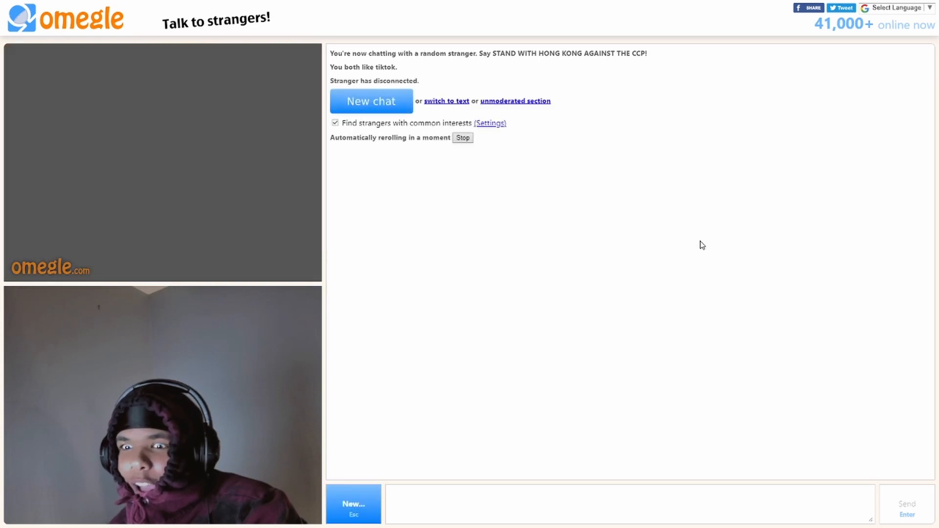
pyautogui.click(372, 101)
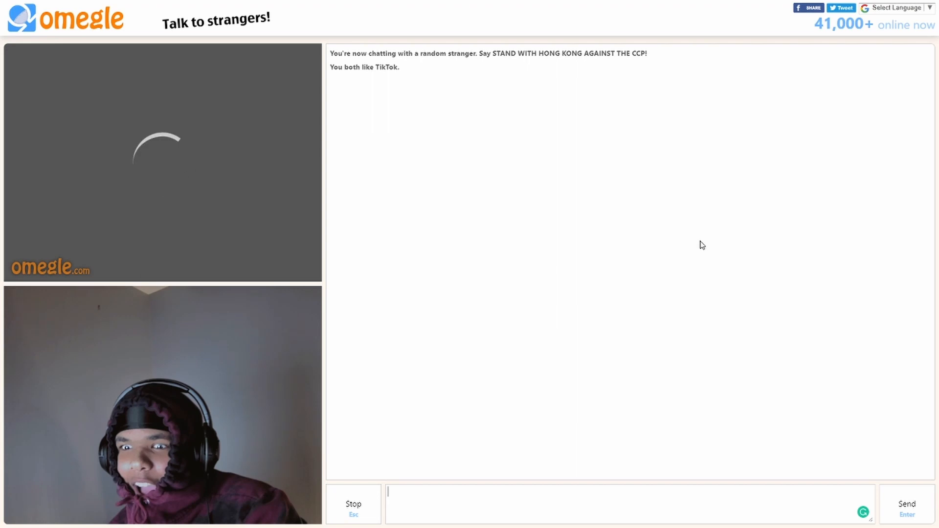
# Step: Join the chat with the group of strangers, then stop it so it shows you disconnected
pyautogui.click(354, 505)
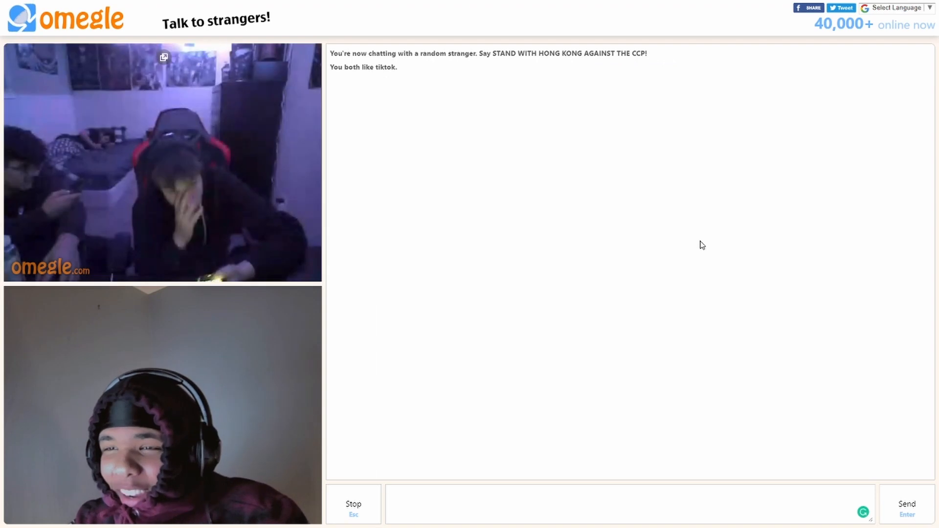
pyautogui.click(354, 511)
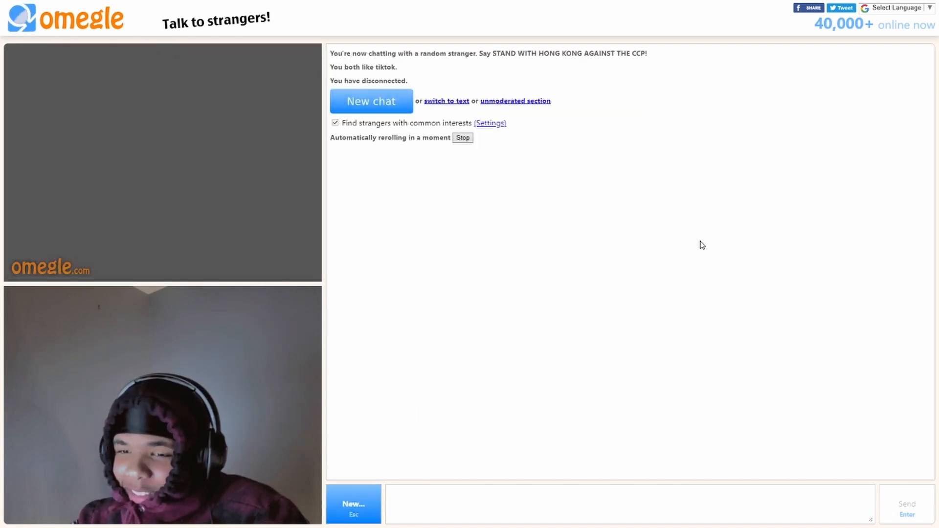
# Step: Connect to a new stranger, then request to stop so Omegle asks 'Really?'
pyautogui.click(372, 101)
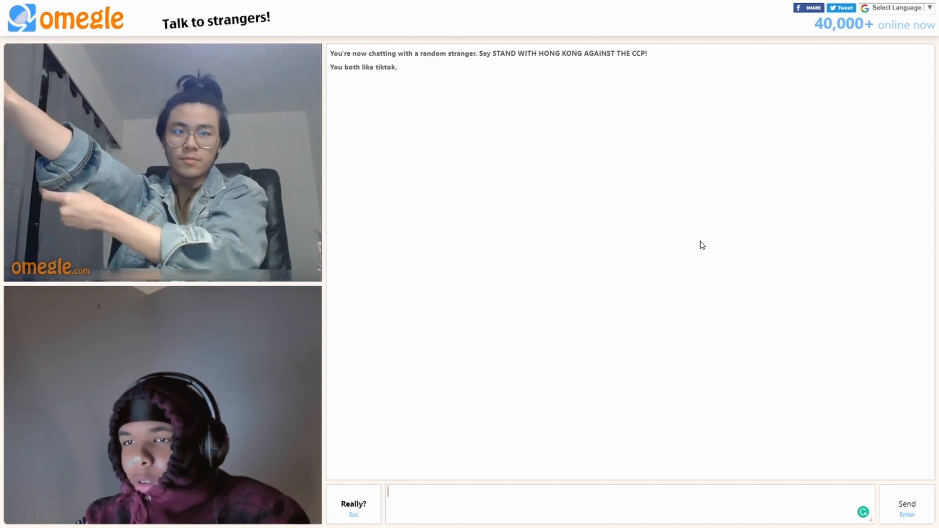
pyautogui.click(354, 507)
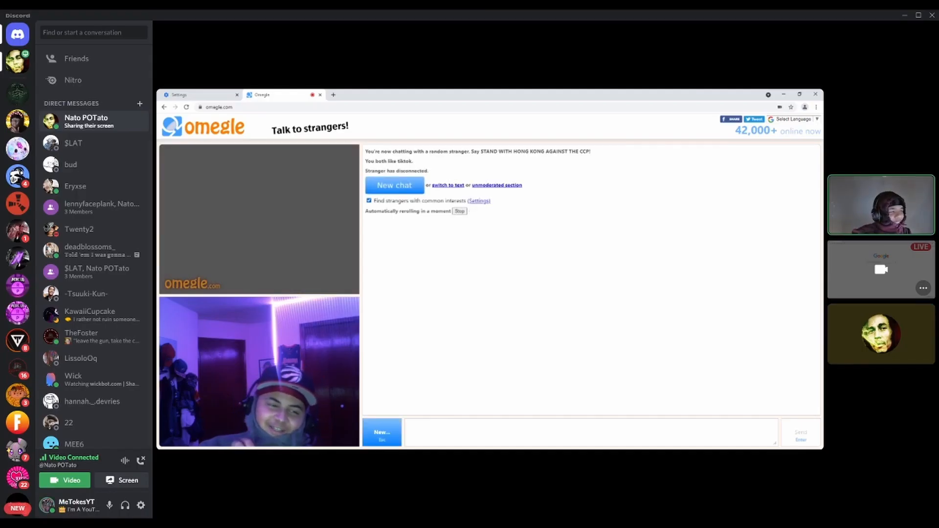
# Step: Watch the friend's Discord-shared Omegle session reroll through strangers to a TikTok-interested pair
pyautogui.click(394, 185)
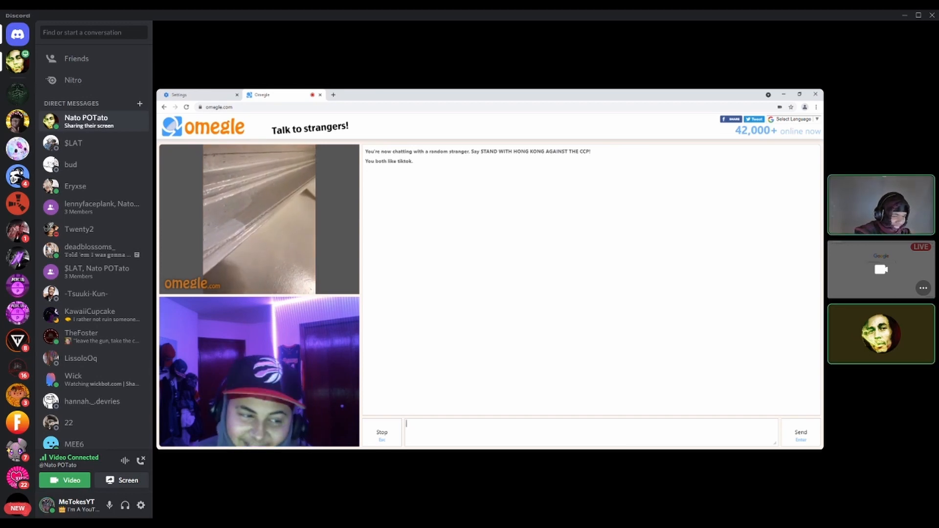
pyautogui.click(382, 432)
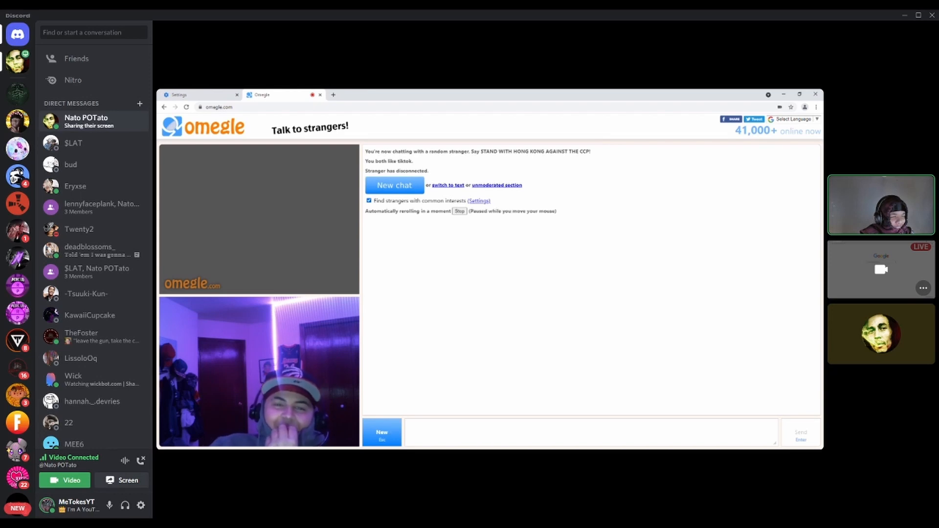
pyautogui.click(393, 185)
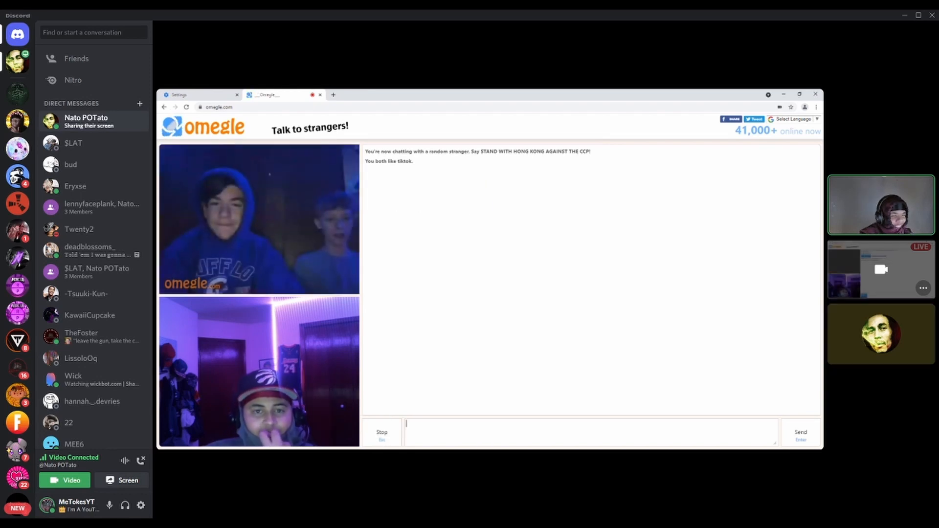